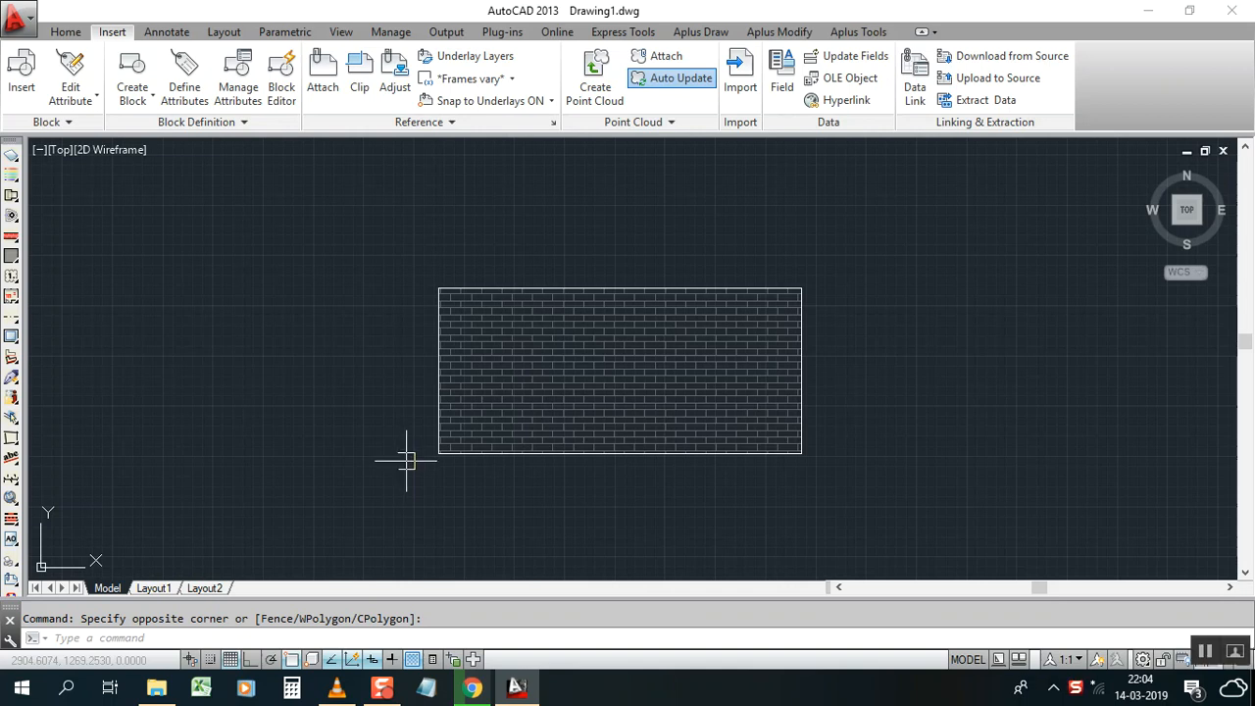
{"action": "mouse_move", "coordinate": [424, 506]}
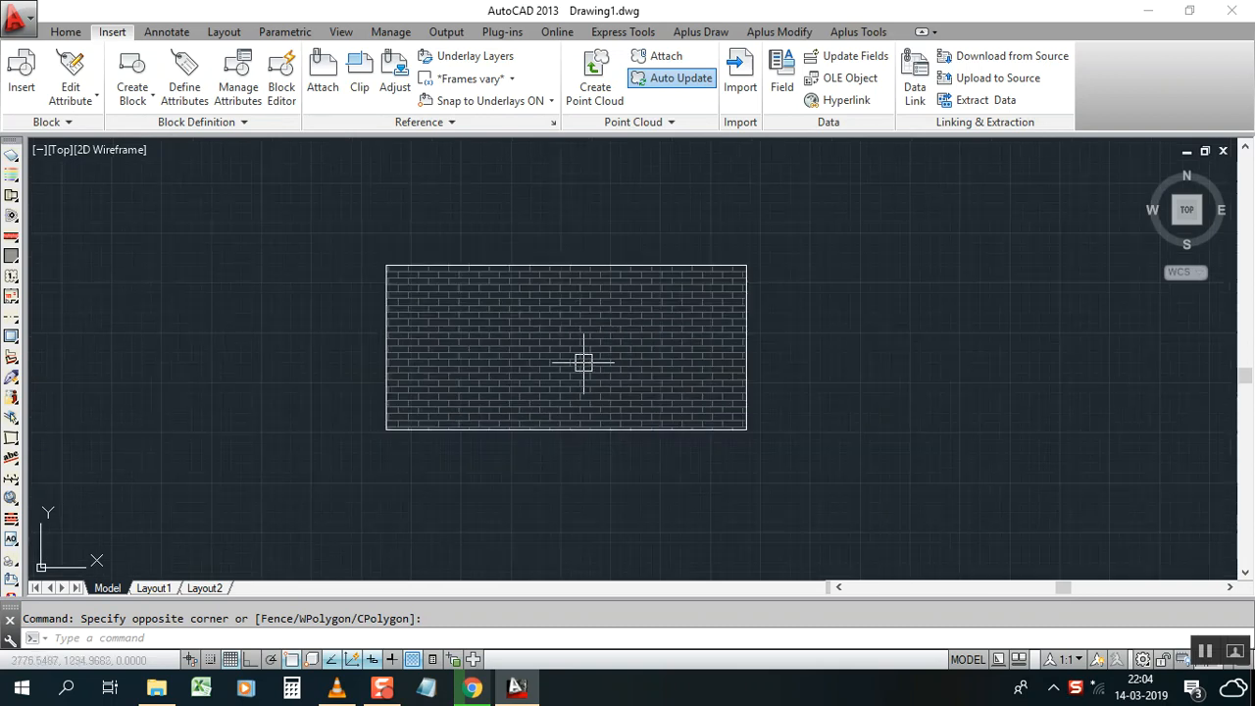
{"action": "mouse_move", "coordinate": [549, 368]}
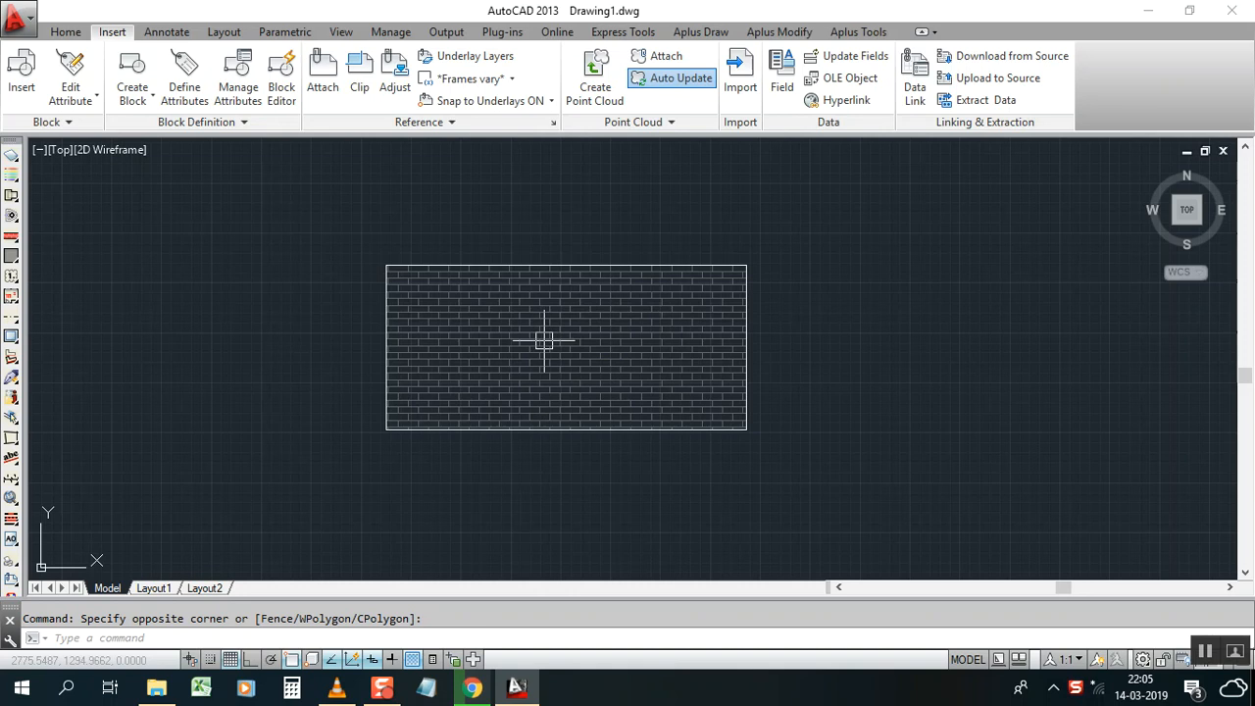
{"action": "mouse_move", "coordinate": [545, 341]}
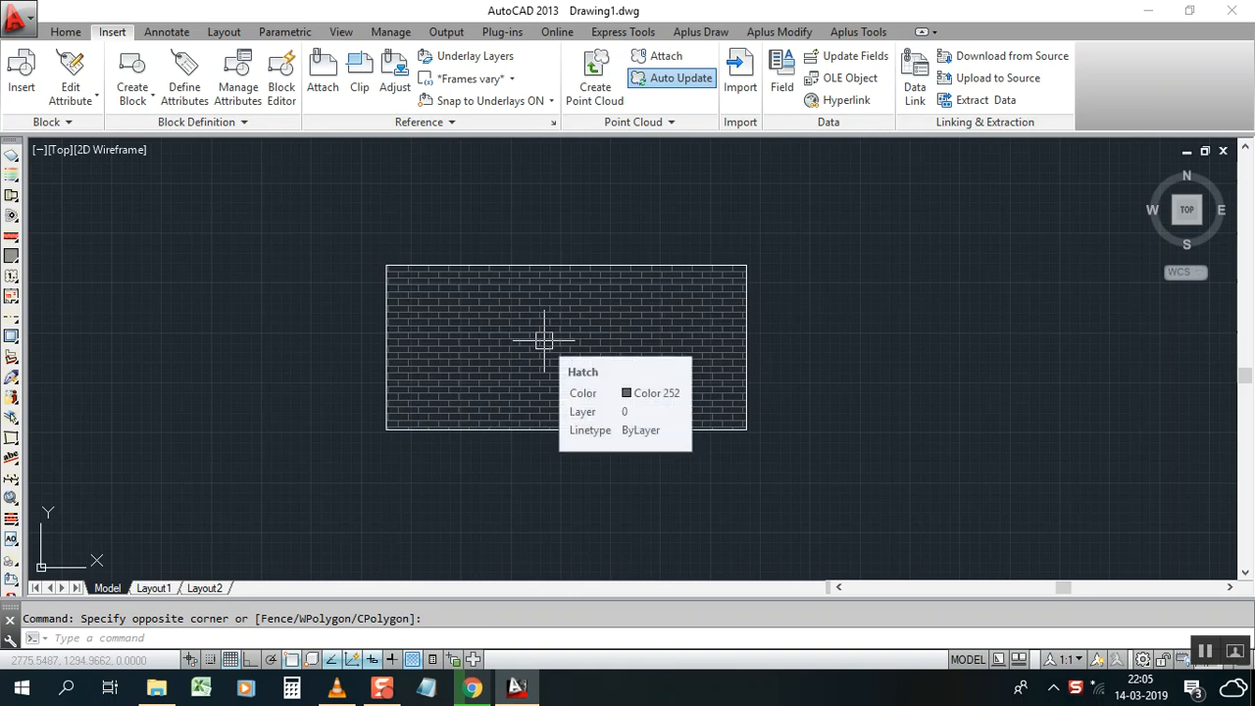
{"action": "mouse_move", "coordinate": [565, 343]}
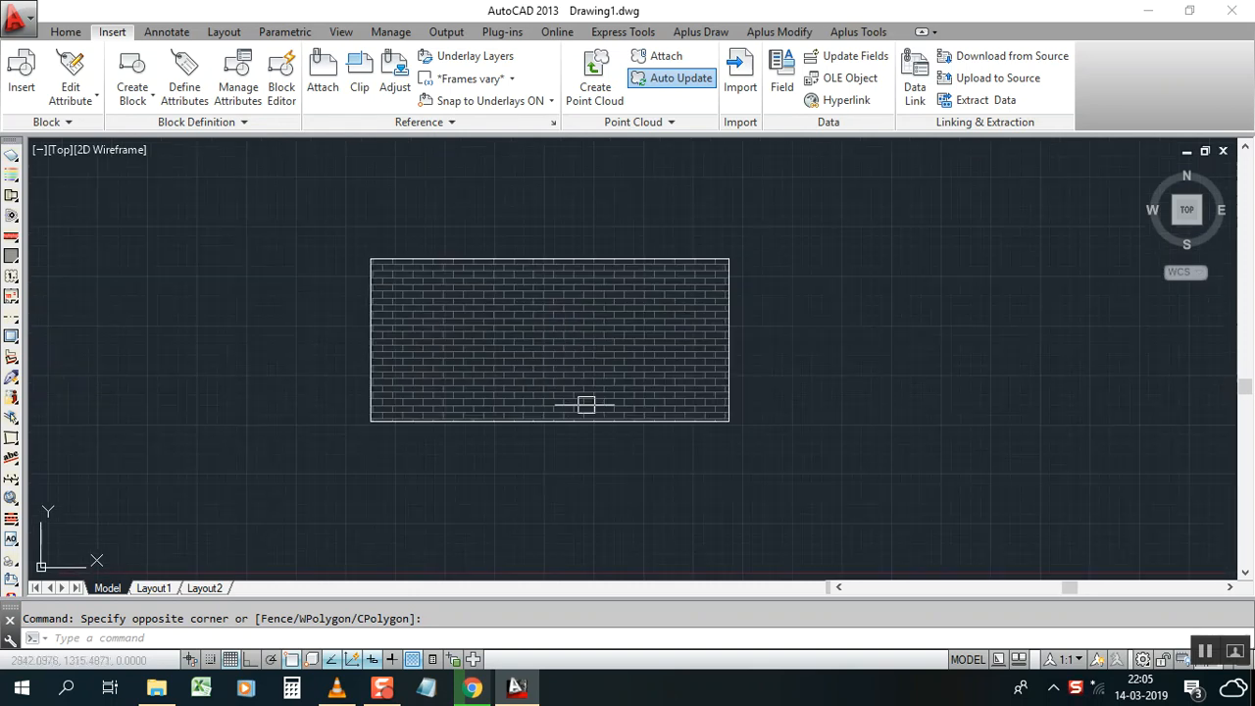
{"action": "mouse_move", "coordinate": [671, 345]}
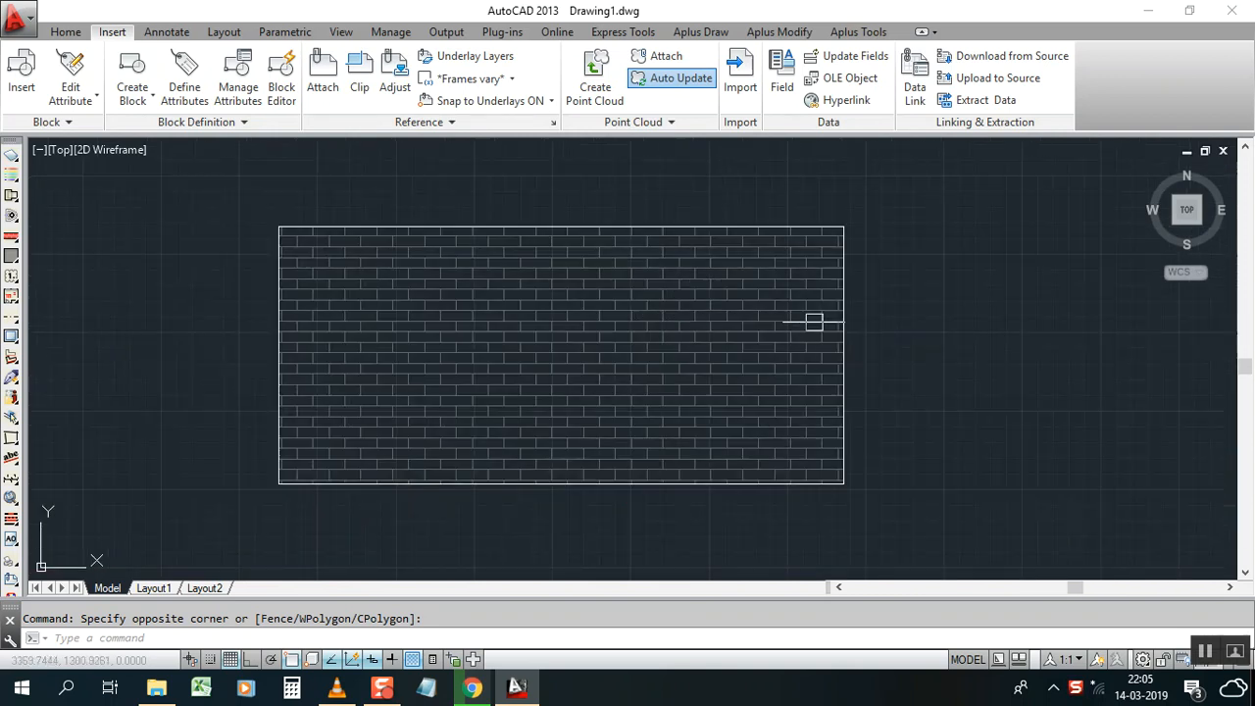
{"action": "mouse_move", "coordinate": [743, 357]}
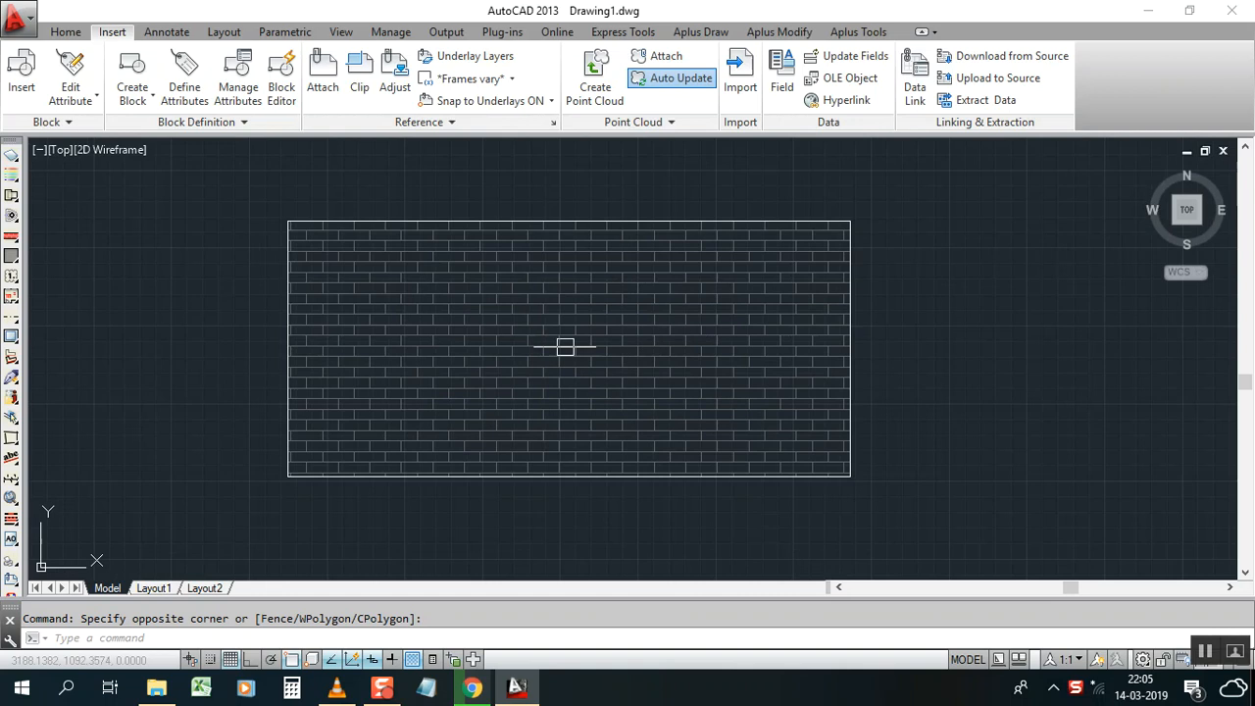
{"action": "mouse_move", "coordinate": [659, 404]}
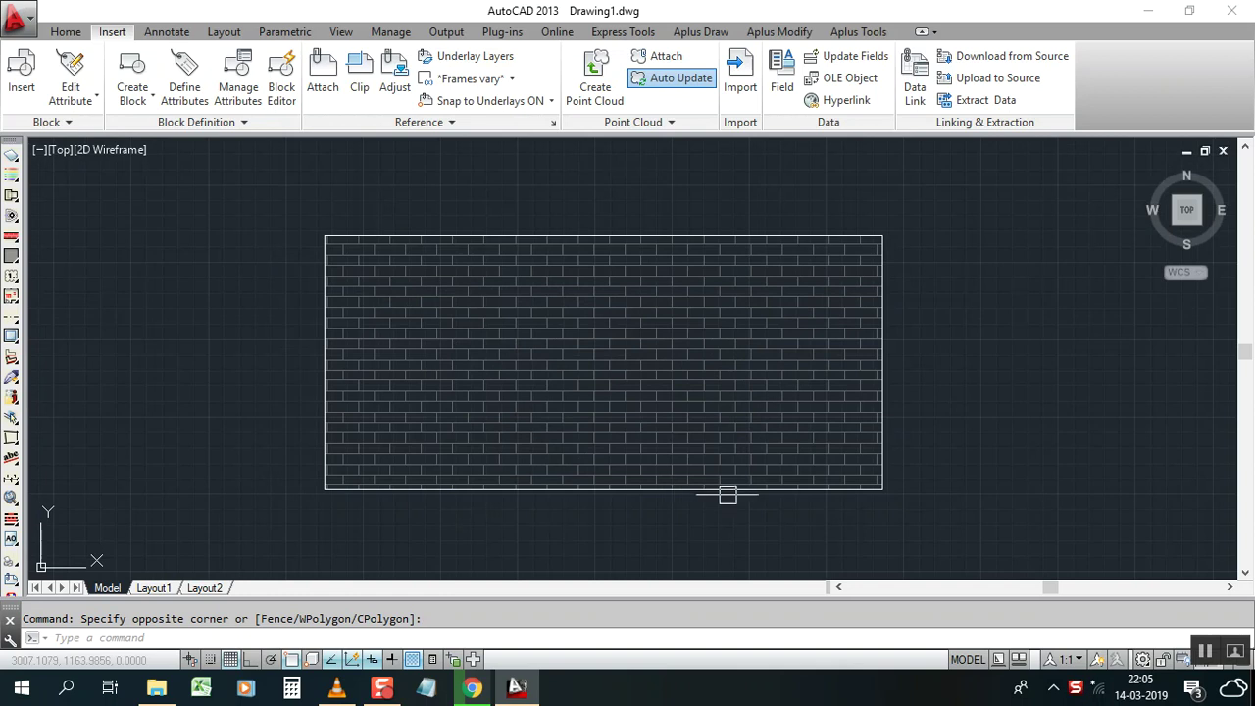
{"action": "mouse_move", "coordinate": [526, 380]}
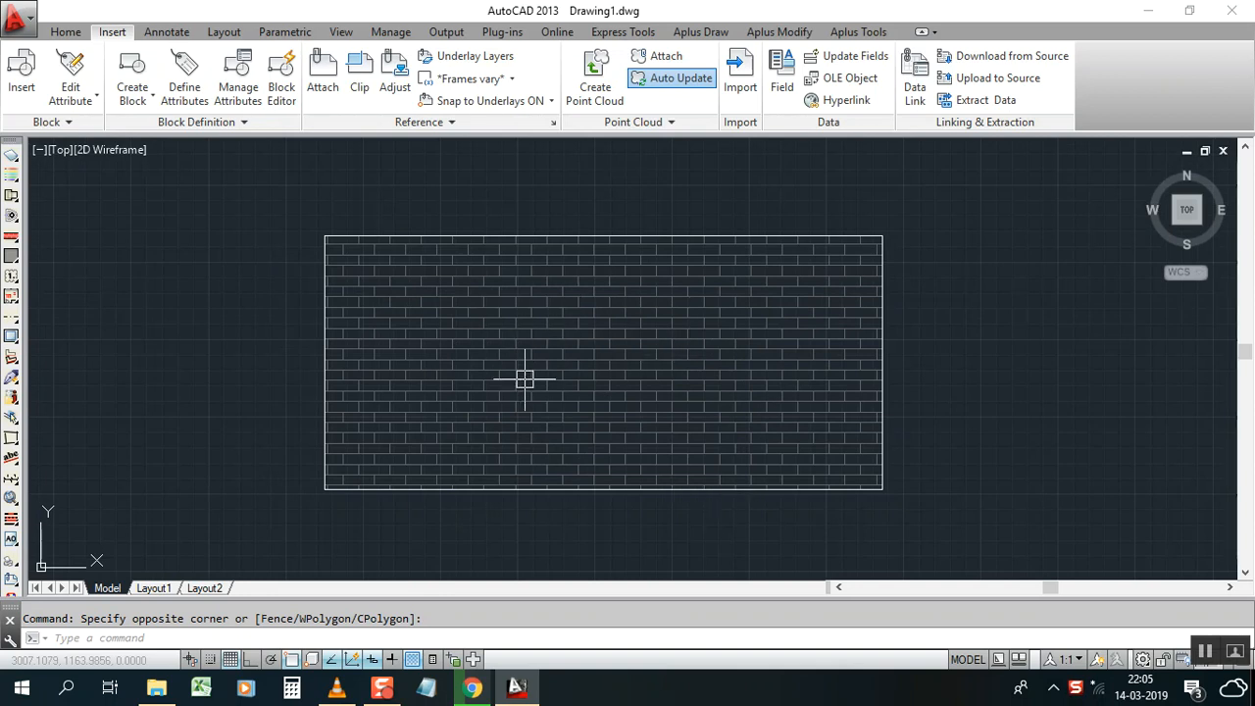
Step: Bring up the hatch's shortcut menu and choose Properties for it
{"action": "right_click", "coordinate": [526, 380]}
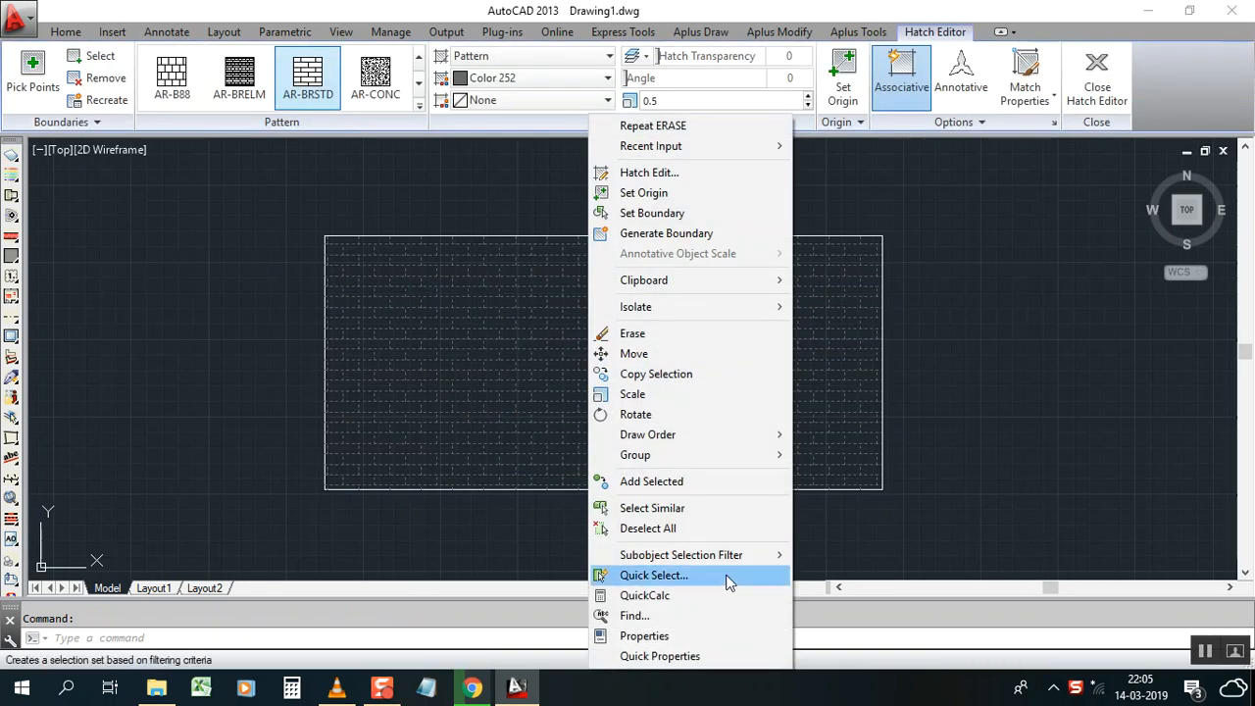
{"action": "left_click", "coordinate": [643, 636]}
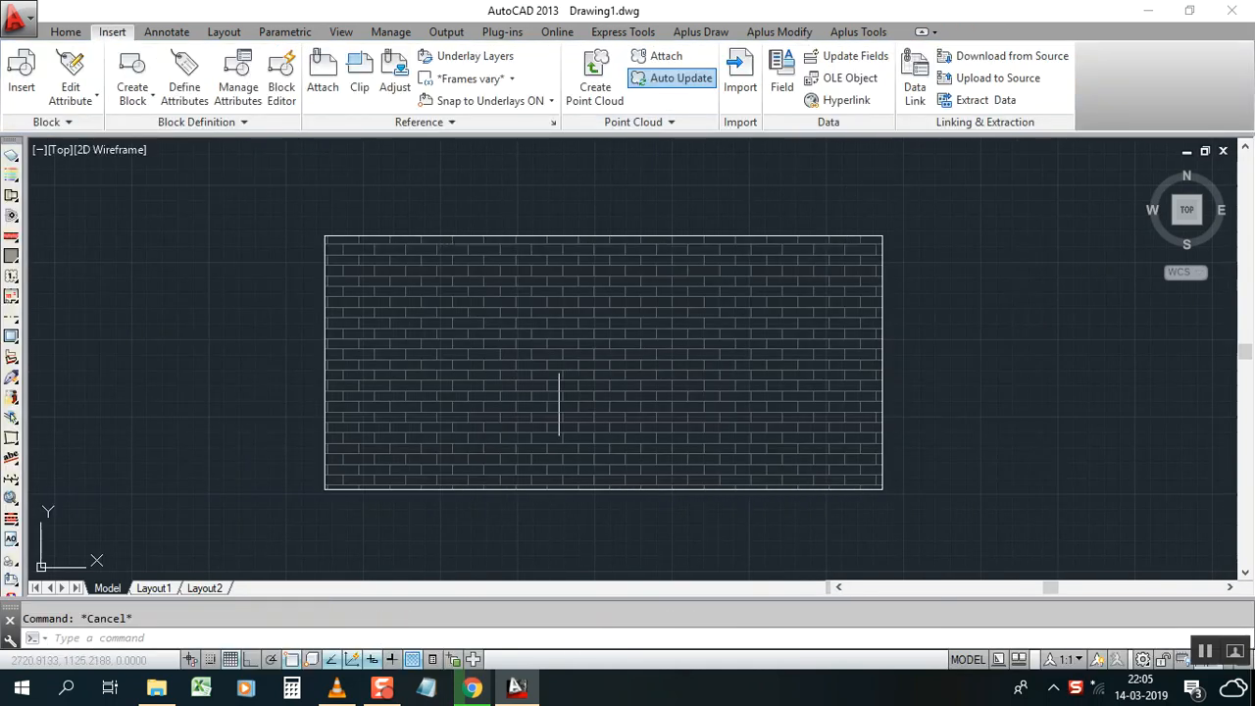
{"action": "mouse_move", "coordinate": [588, 357]}
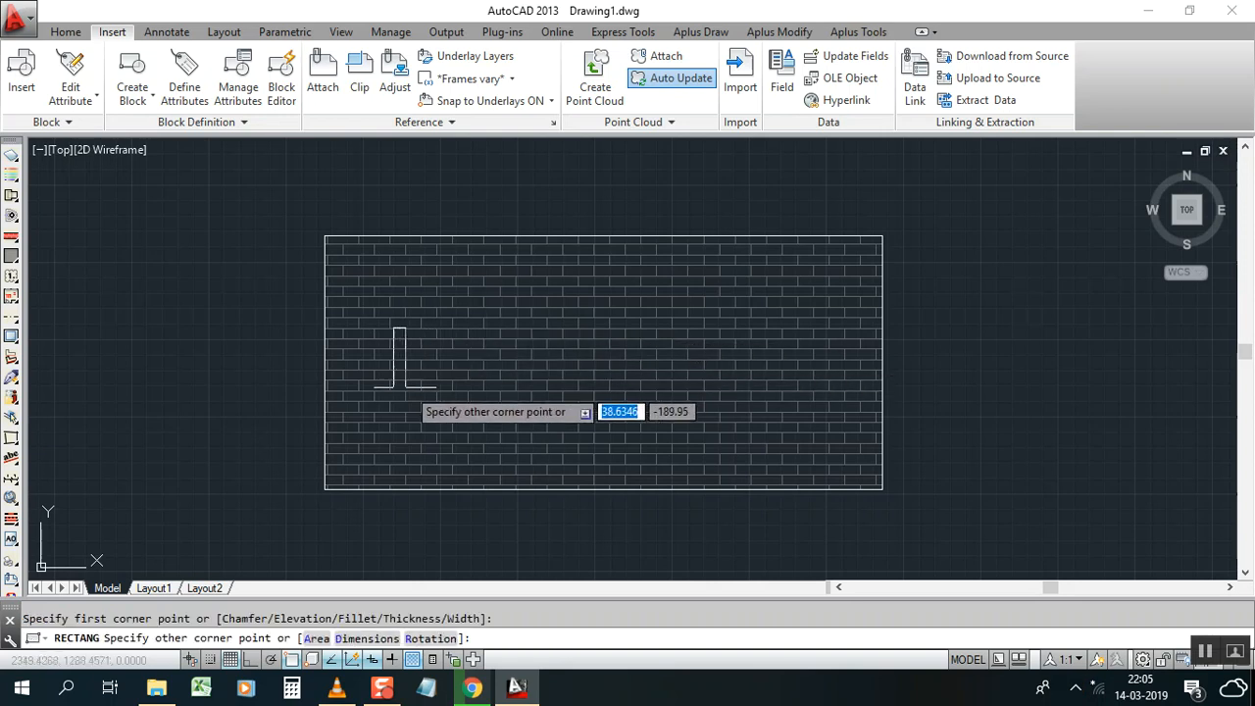
{"action": "mouse_move", "coordinate": [834, 397]}
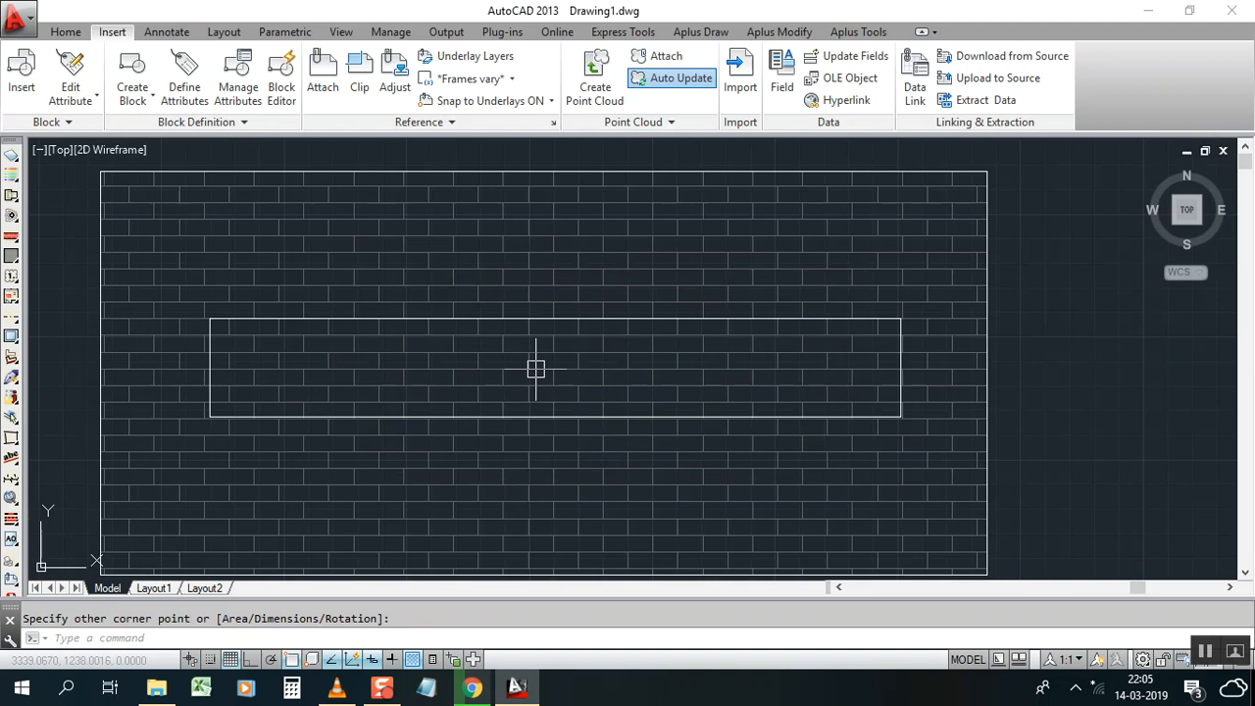
{"action": "mouse_move", "coordinate": [486, 373]}
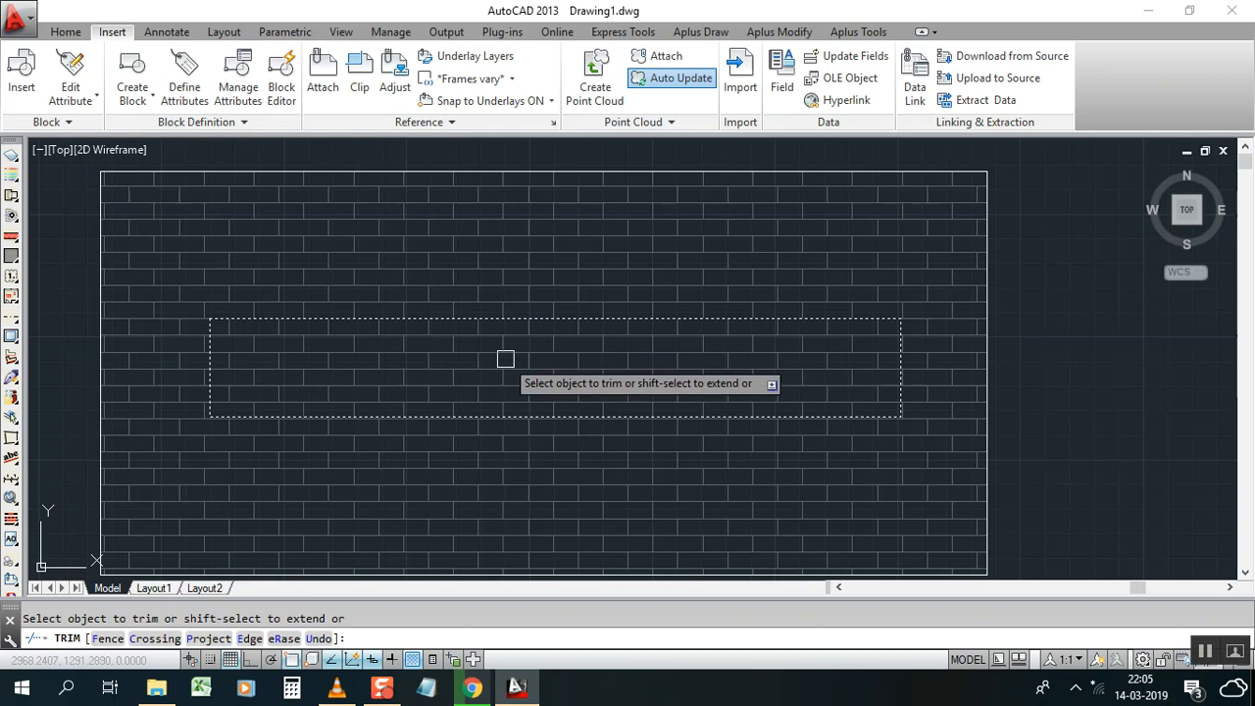
{"action": "mouse_move", "coordinate": [559, 361]}
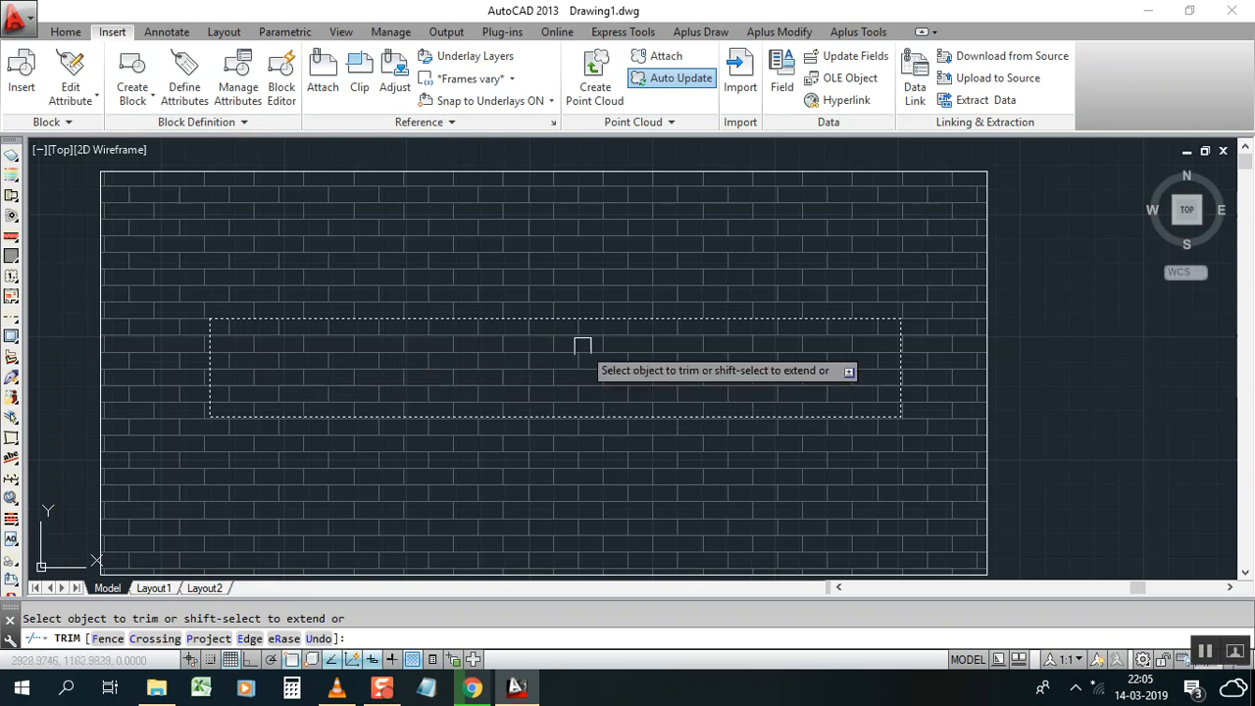
{"action": "mouse_move", "coordinate": [584, 363]}
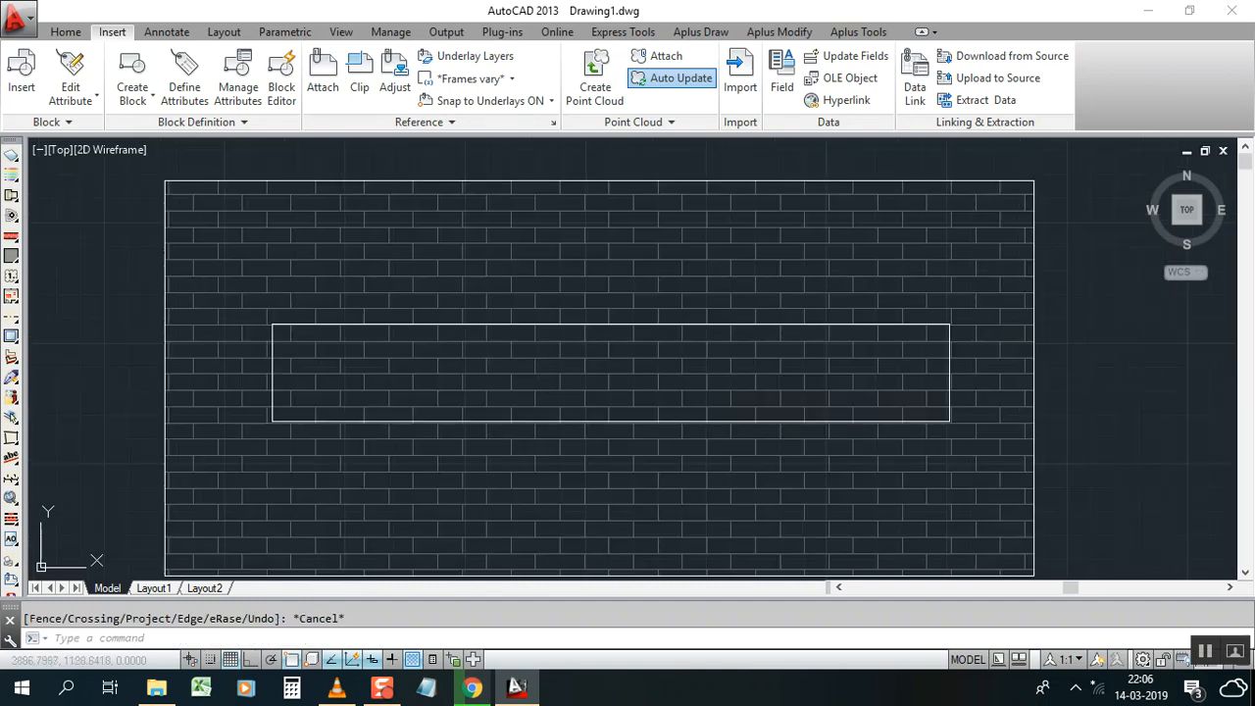
{"action": "mouse_move", "coordinate": [572, 368]}
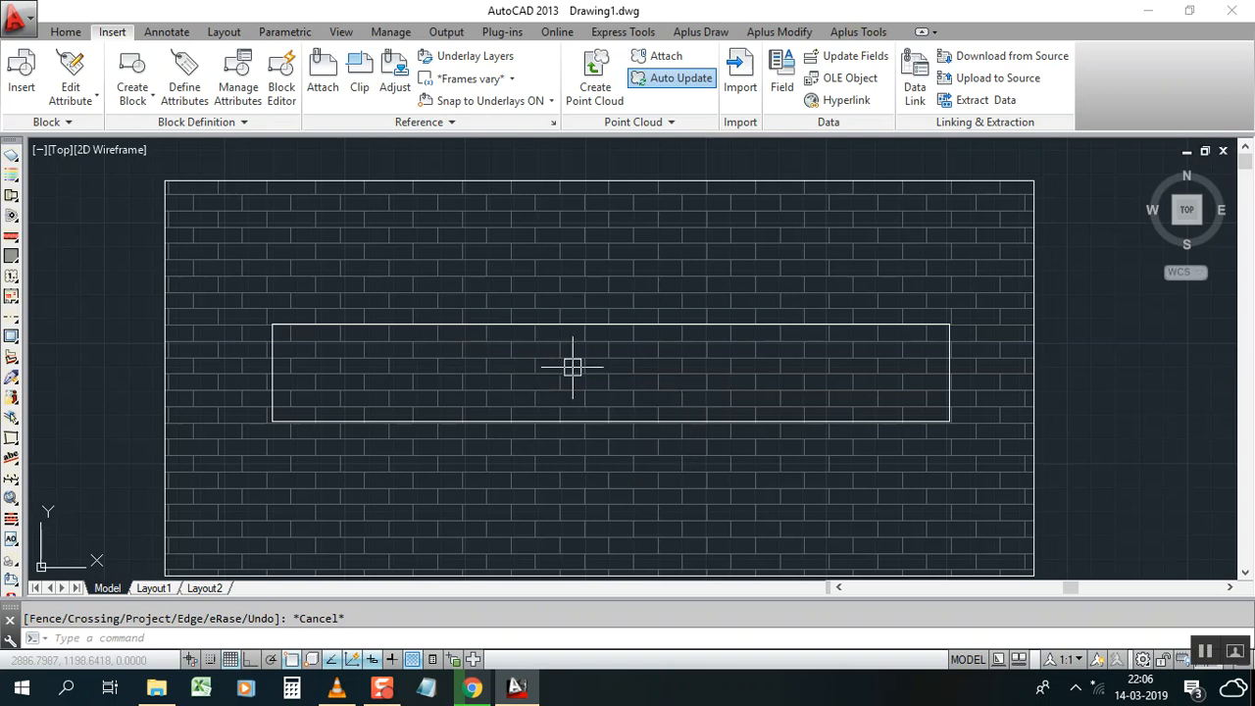
Step: Change the brick hatch's Island detection style from Outer to Normal in its Properties
{"action": "left_click", "coordinate": [573, 368]}
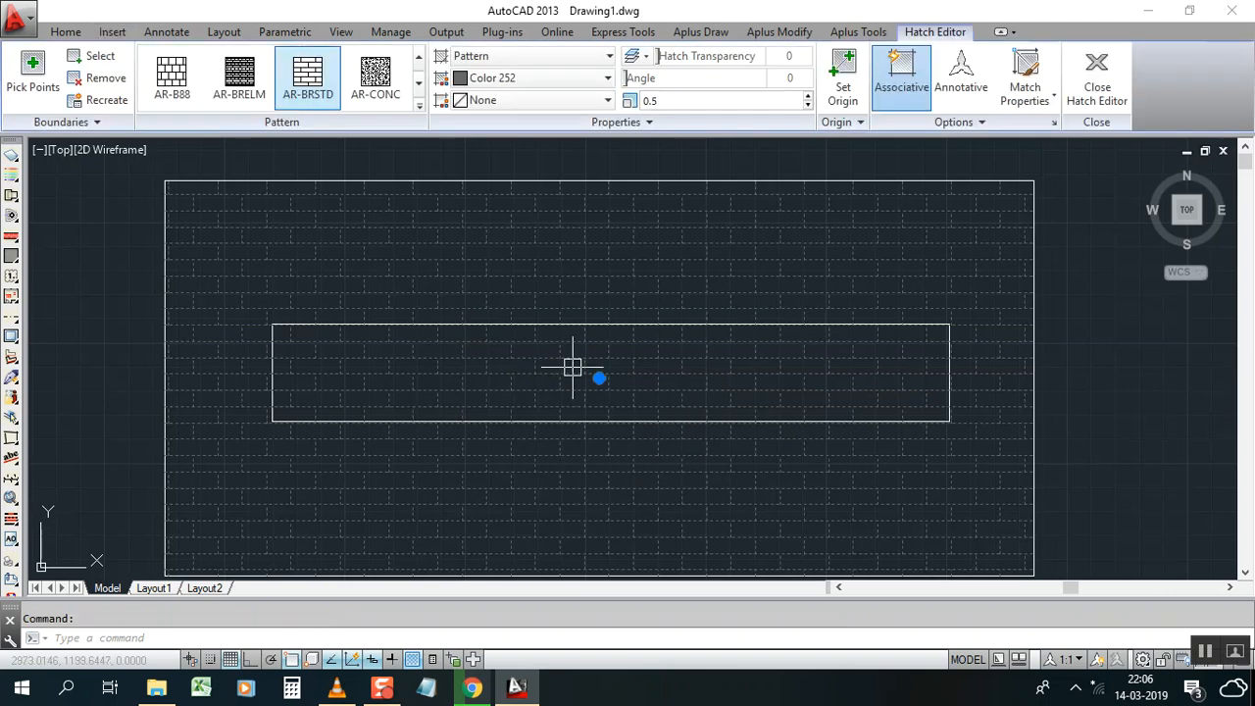
{"action": "right_click", "coordinate": [600, 378]}
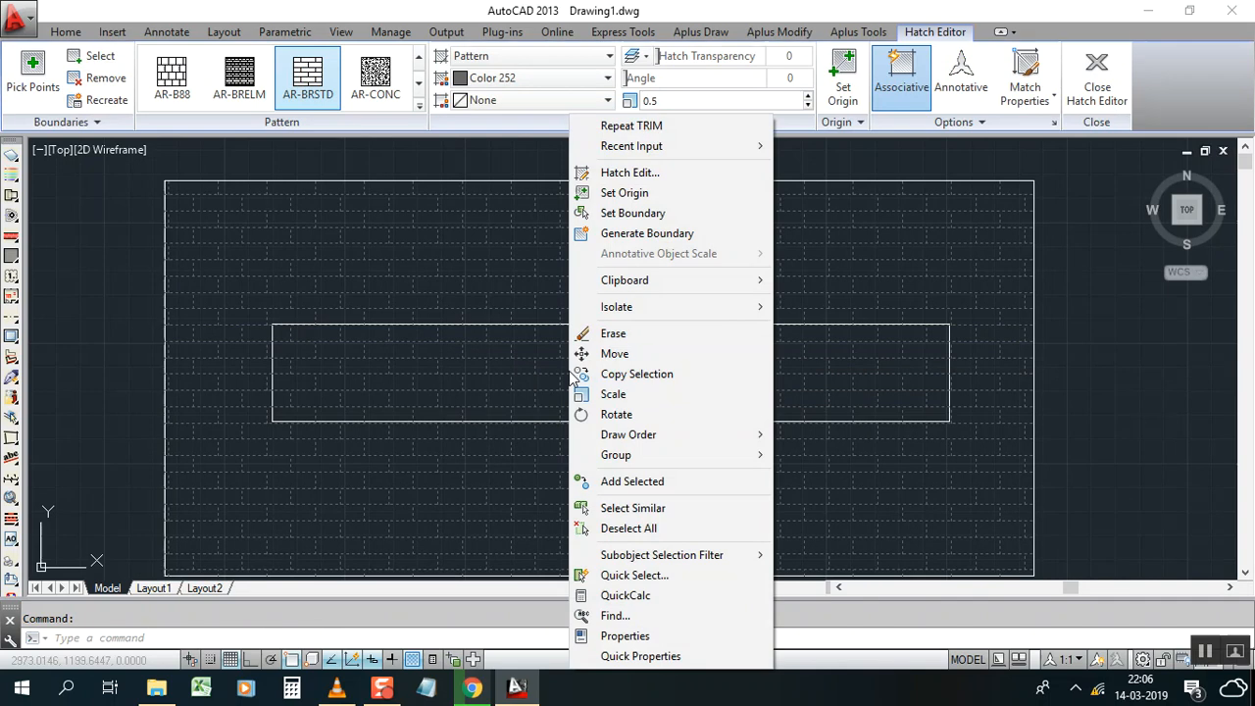
{"action": "left_click", "coordinate": [624, 636]}
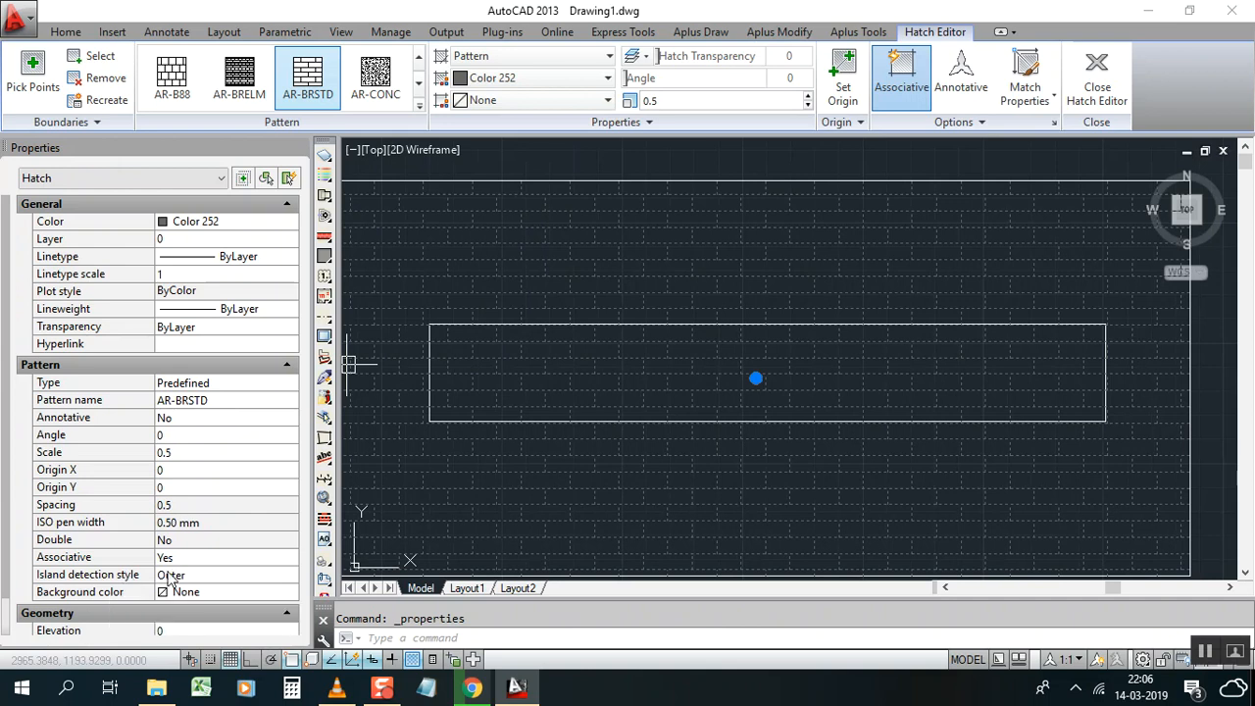
{"action": "mouse_move", "coordinate": [186, 576]}
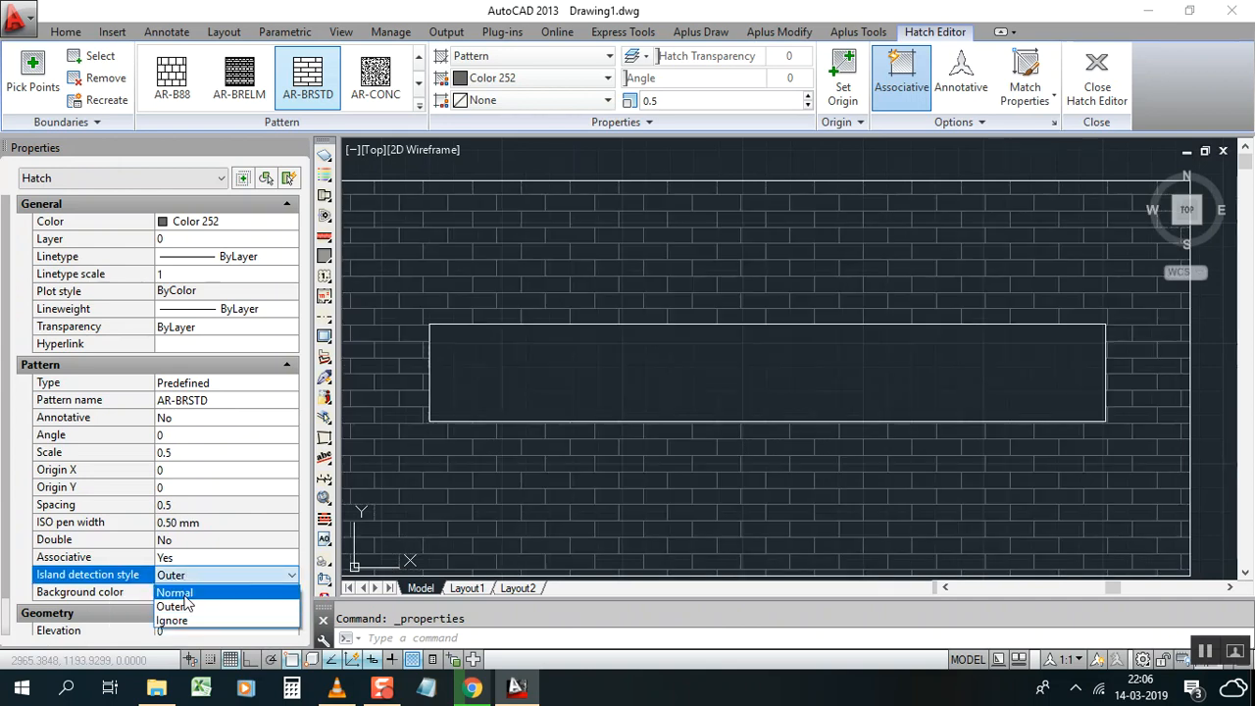
{"action": "left_click", "coordinate": [172, 592]}
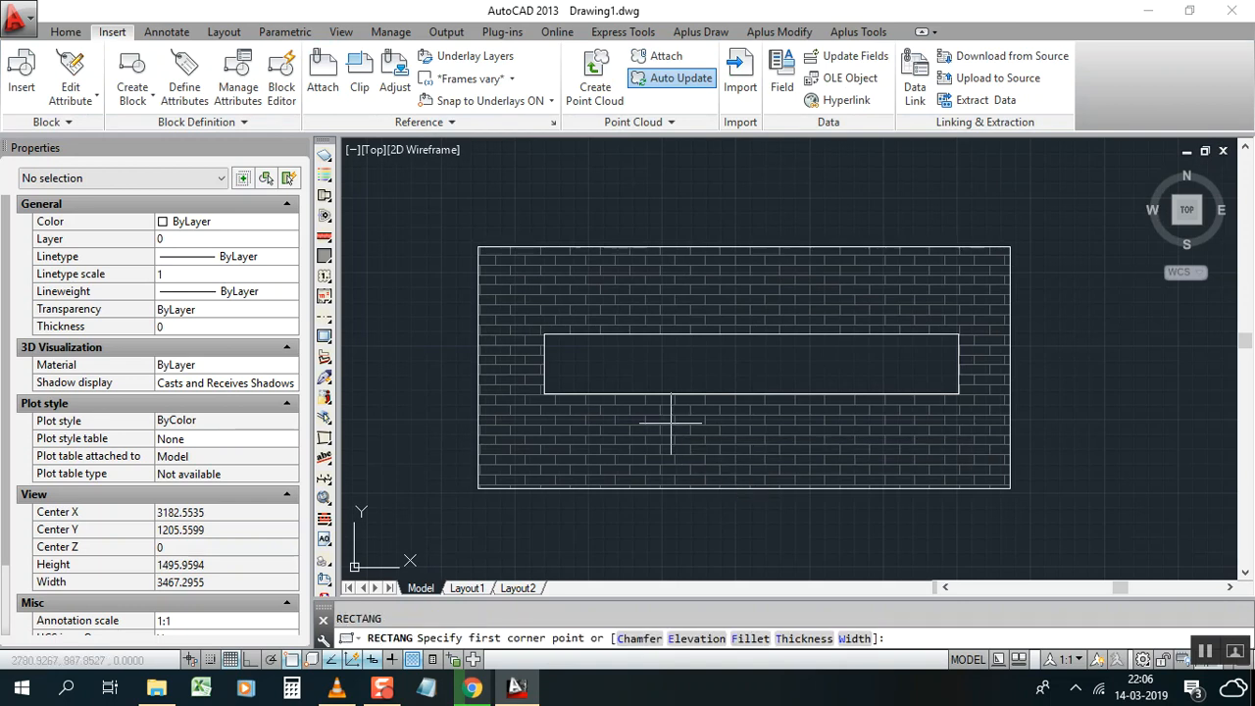
Step: Draw the second, smaller rectangle below the first opening with RECTANG
{"action": "left_click", "coordinate": [670, 404]}
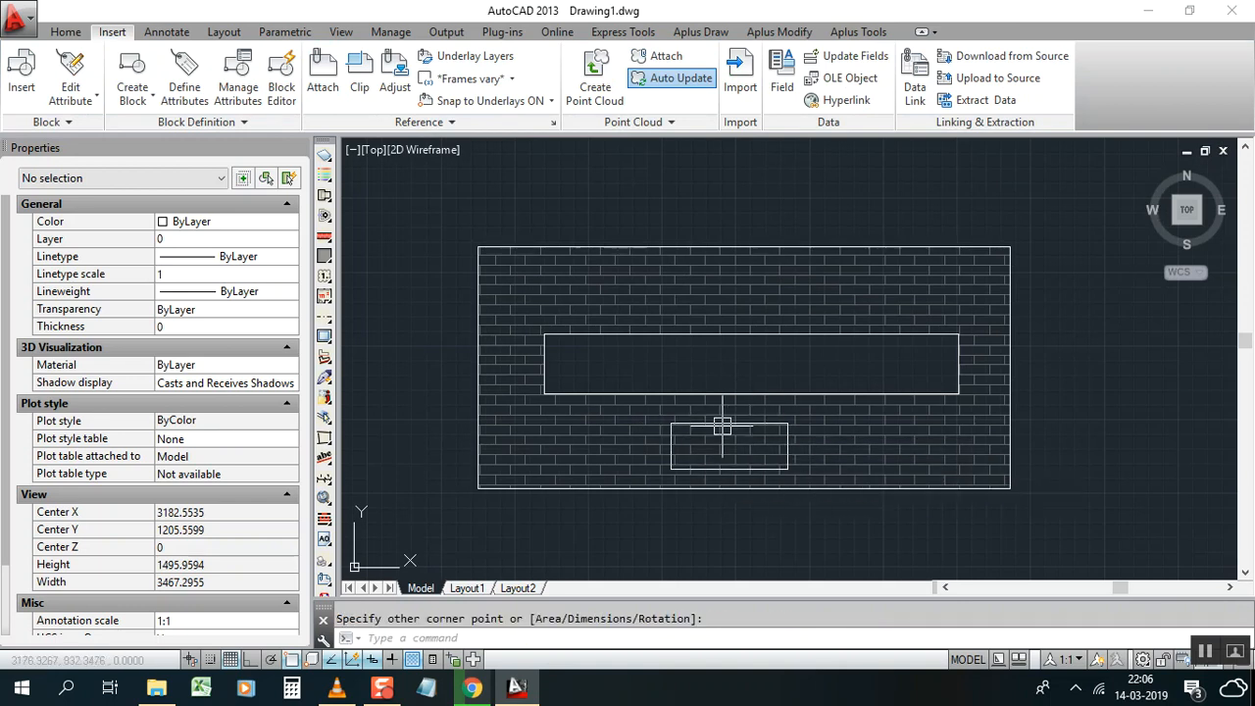
{"action": "left_click", "coordinate": [743, 366]}
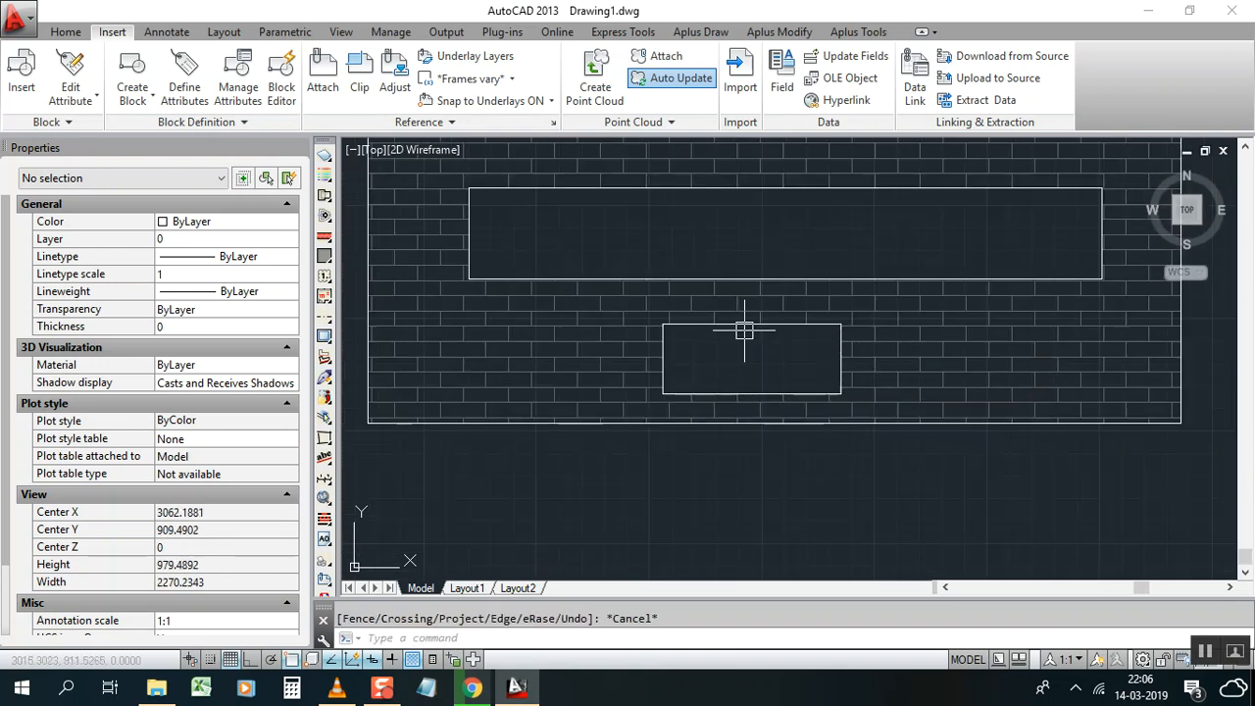
{"action": "left_click", "coordinate": [772, 240]}
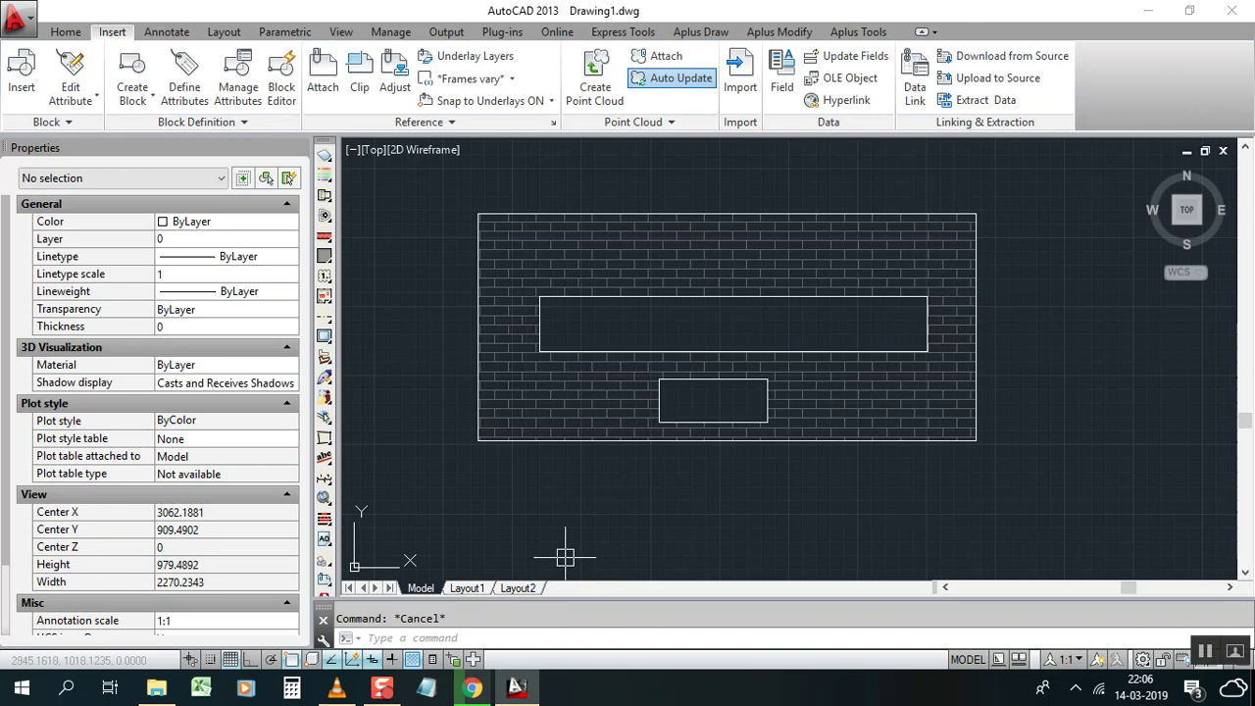
{"action": "mouse_move", "coordinate": [623, 267]}
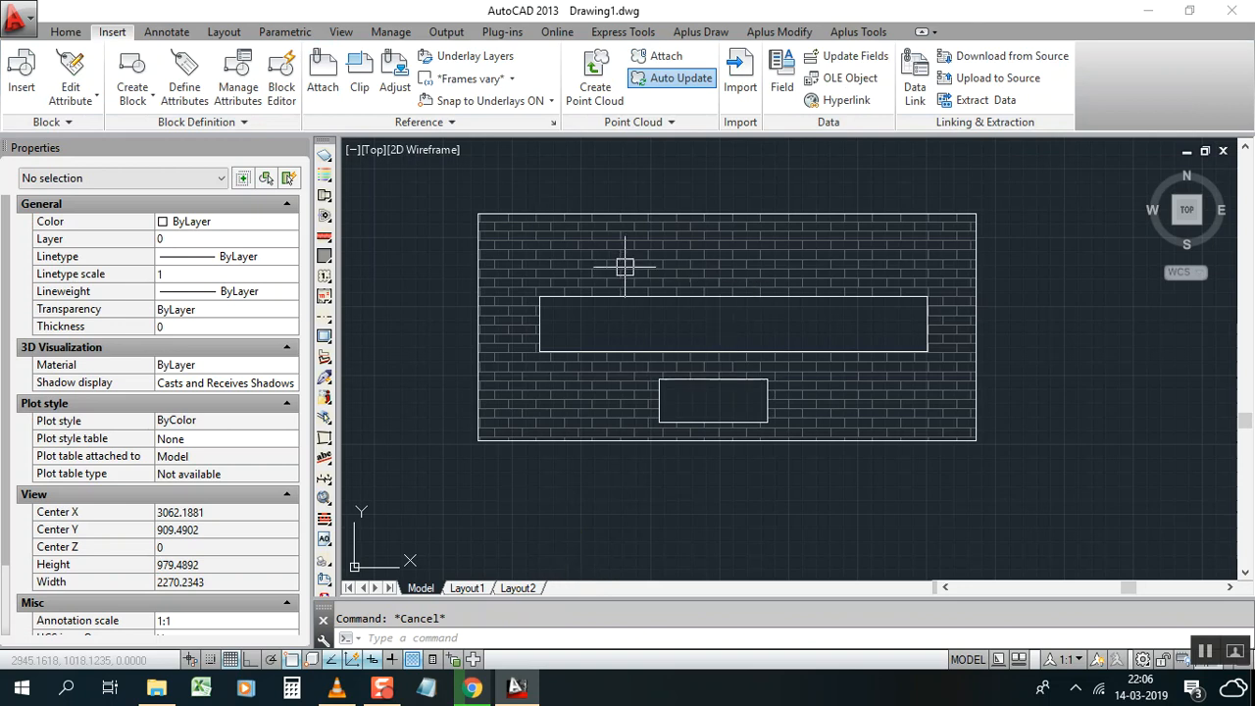
{"action": "mouse_move", "coordinate": [560, 381]}
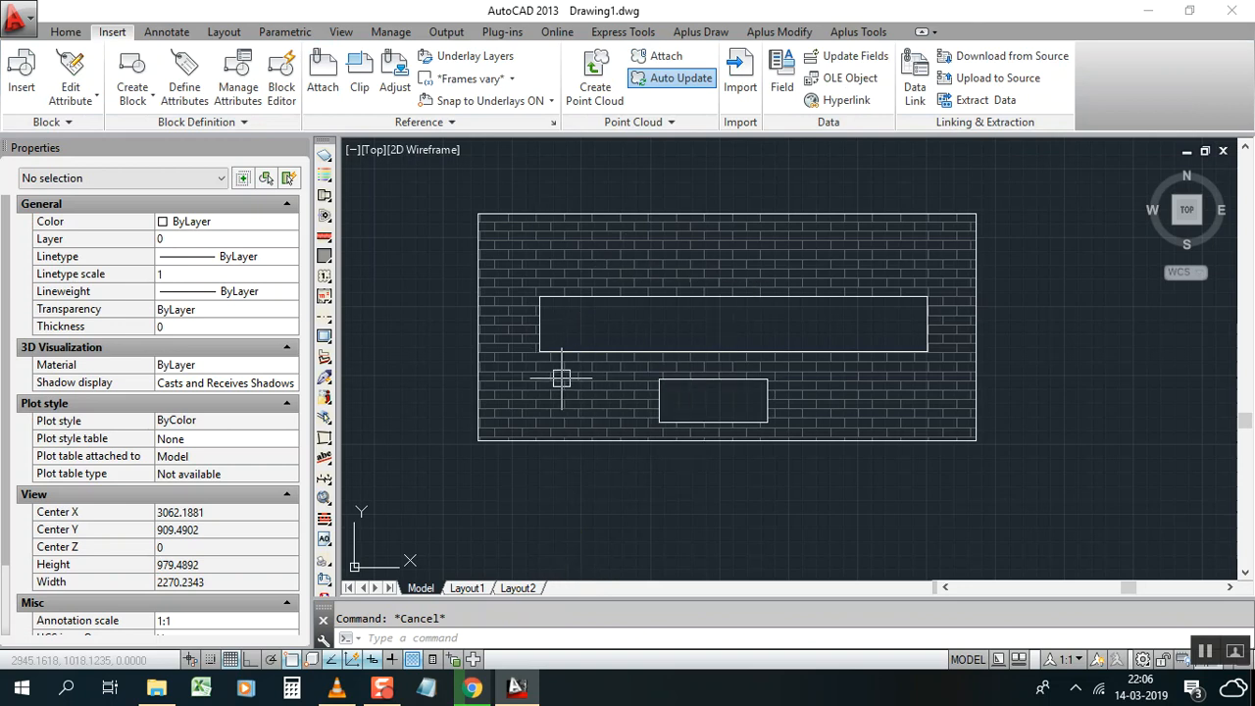